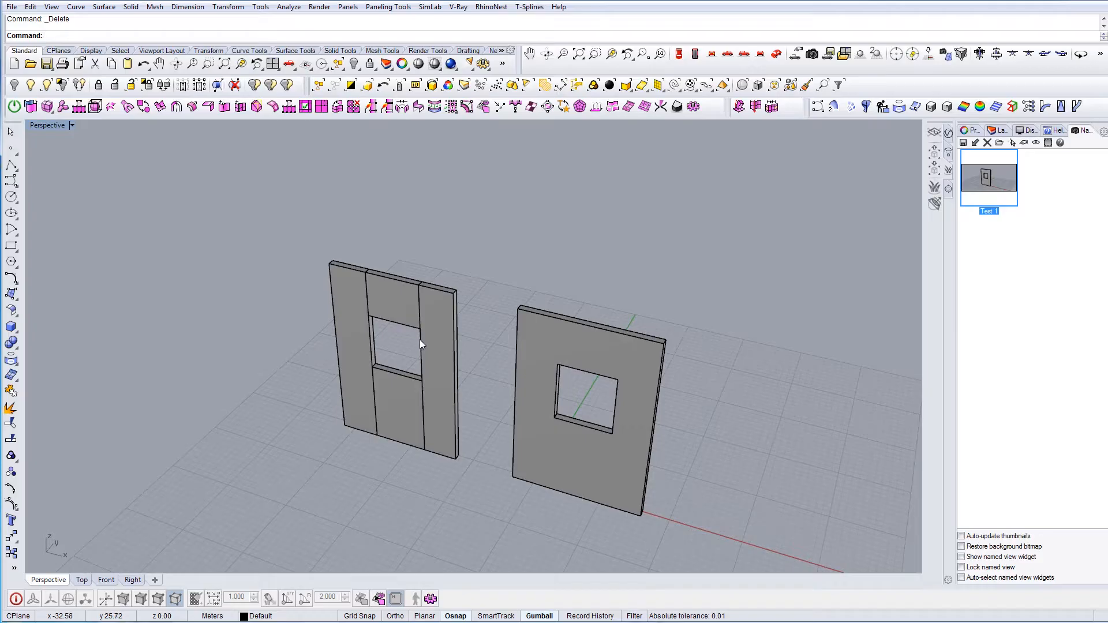
mouse_move(403, 328)
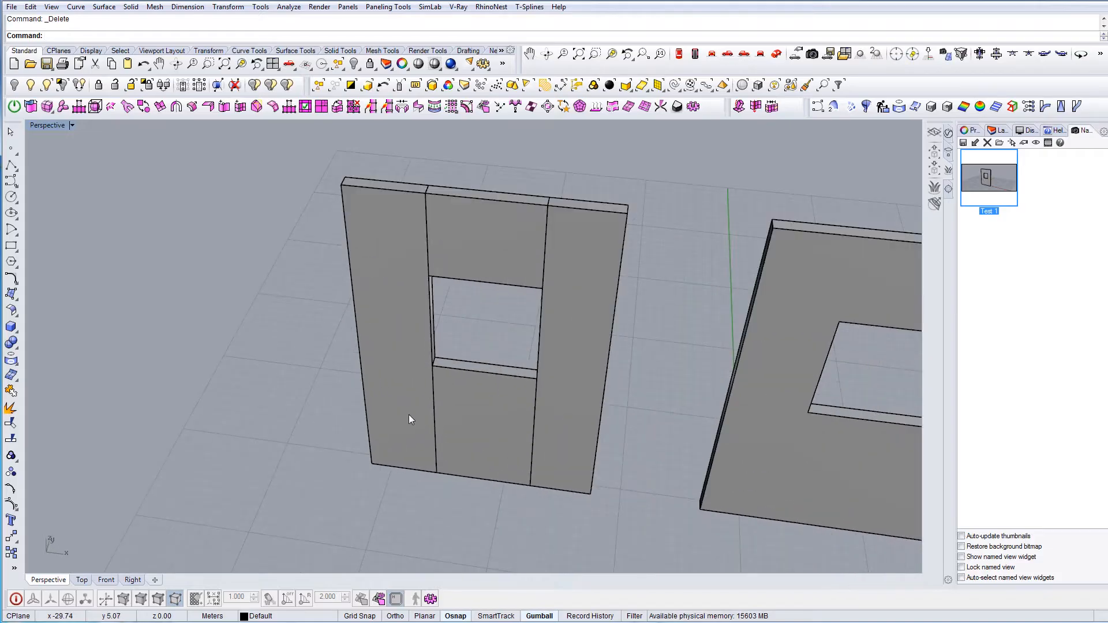
Step: Select the pieced wall polysurface with the window opening in Perspective, then clear the selection
left_click(386, 319)
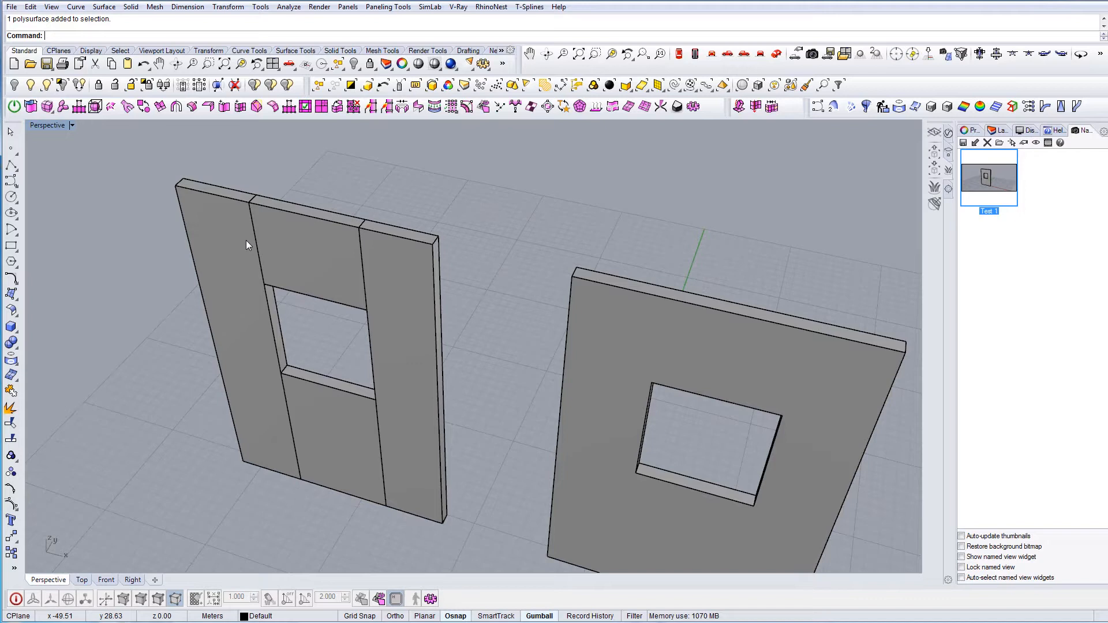
left_click(403, 319)
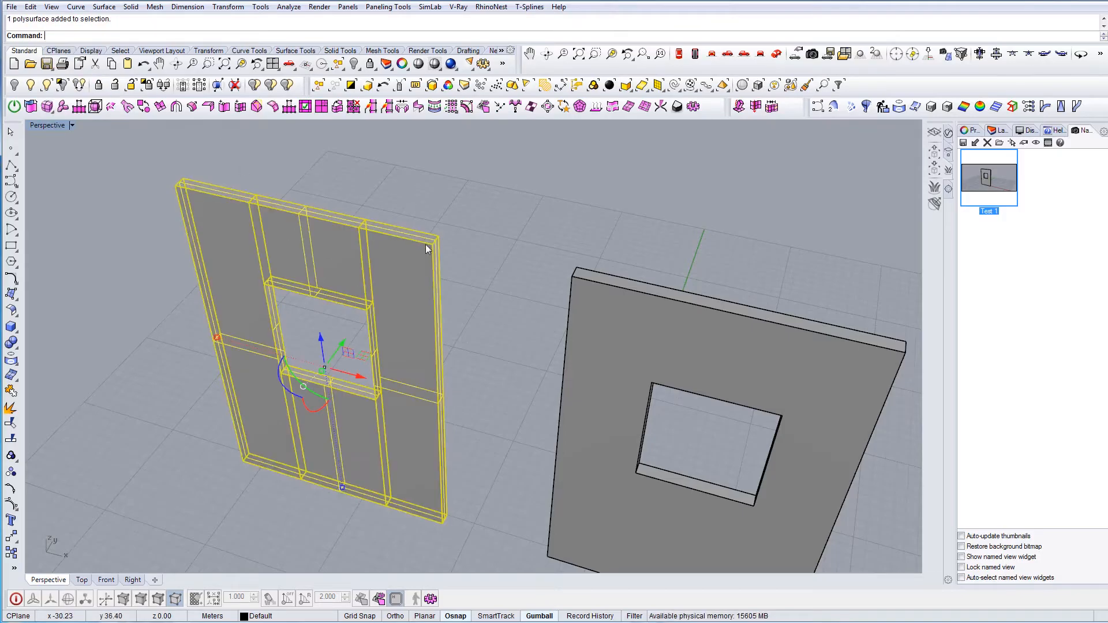
mouse_move(223, 227)
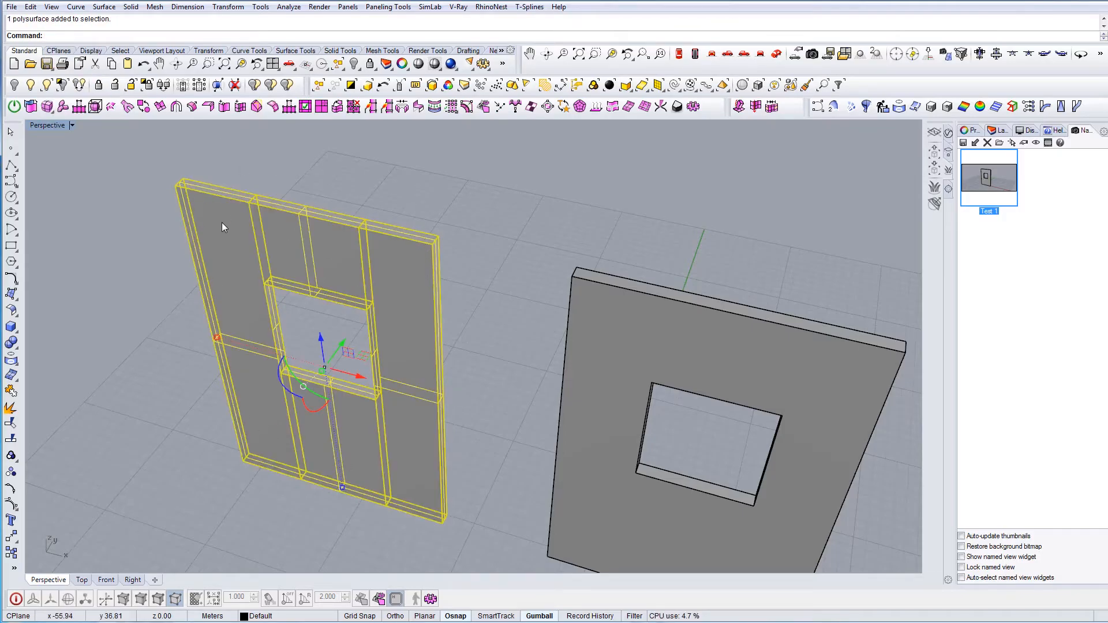
left_click(415, 361)
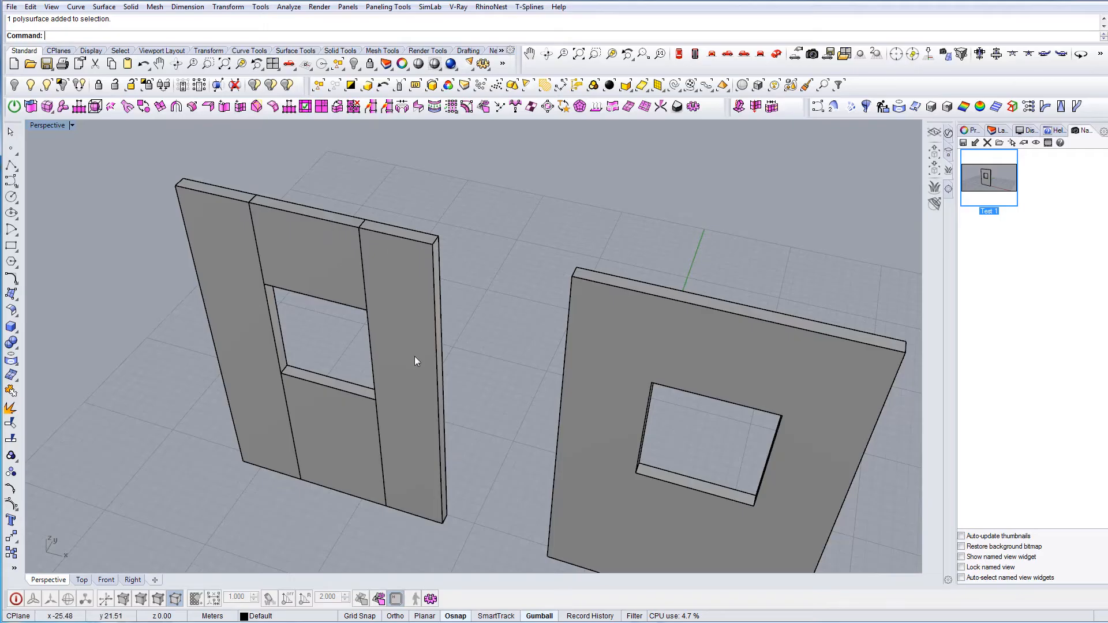
mouse_move(307, 489)
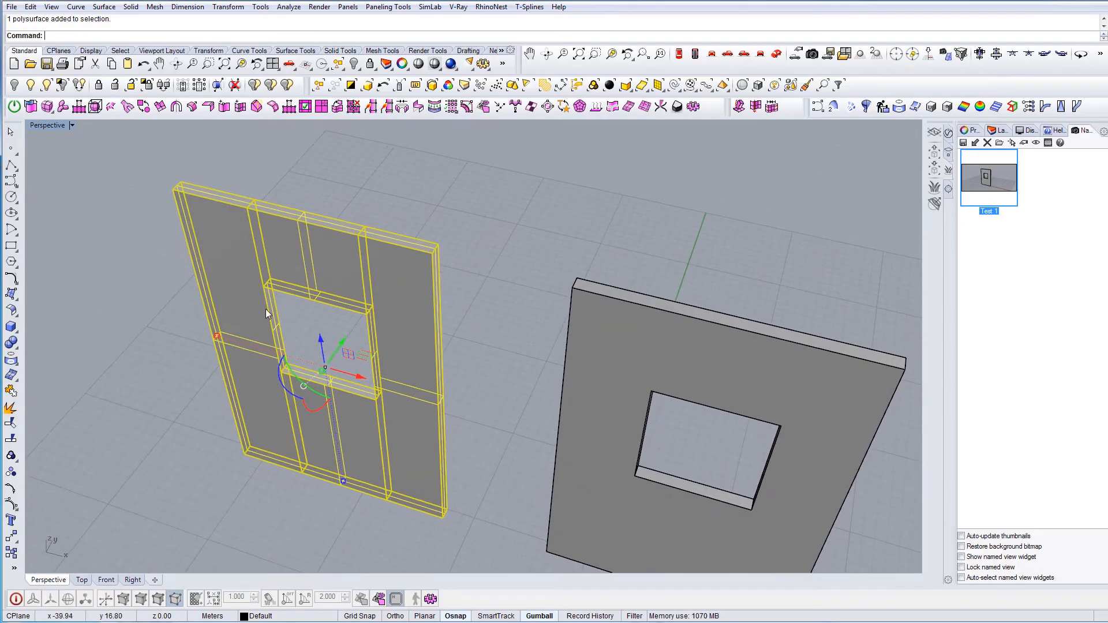
mouse_move(377, 283)
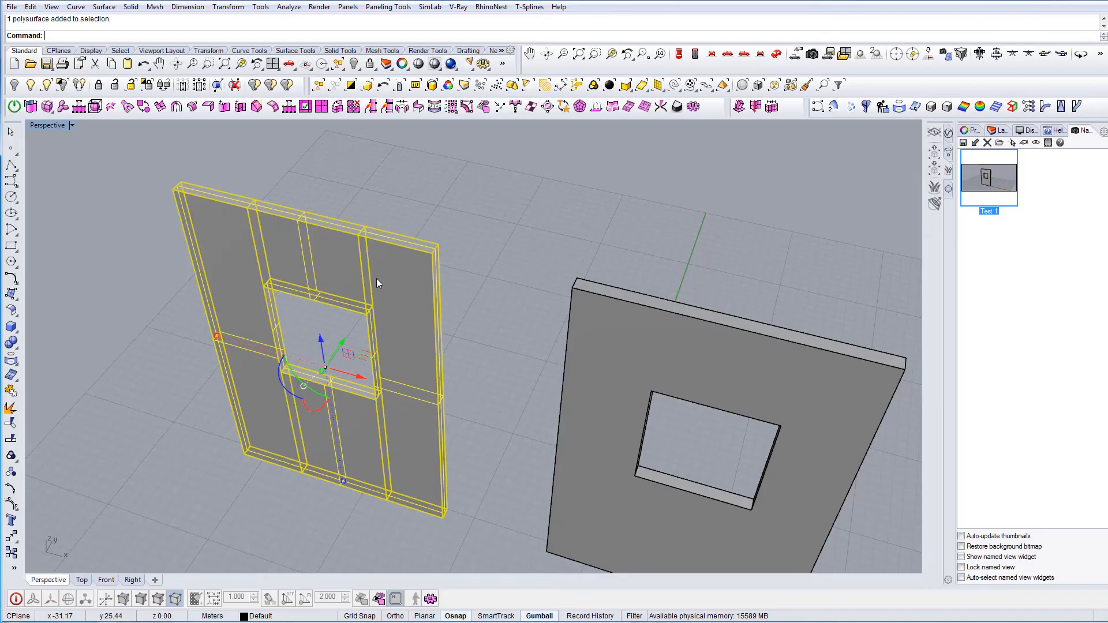
Step: Start MergeAllFaces by typing 'Merg' and choosing it from the command matches
type("M")
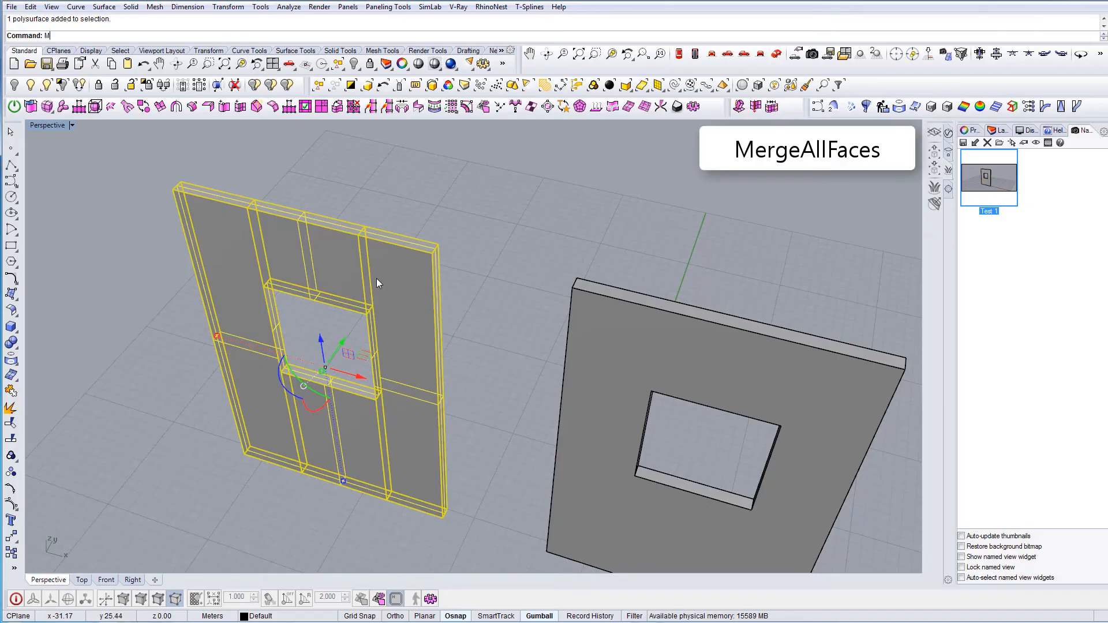
type("erg")
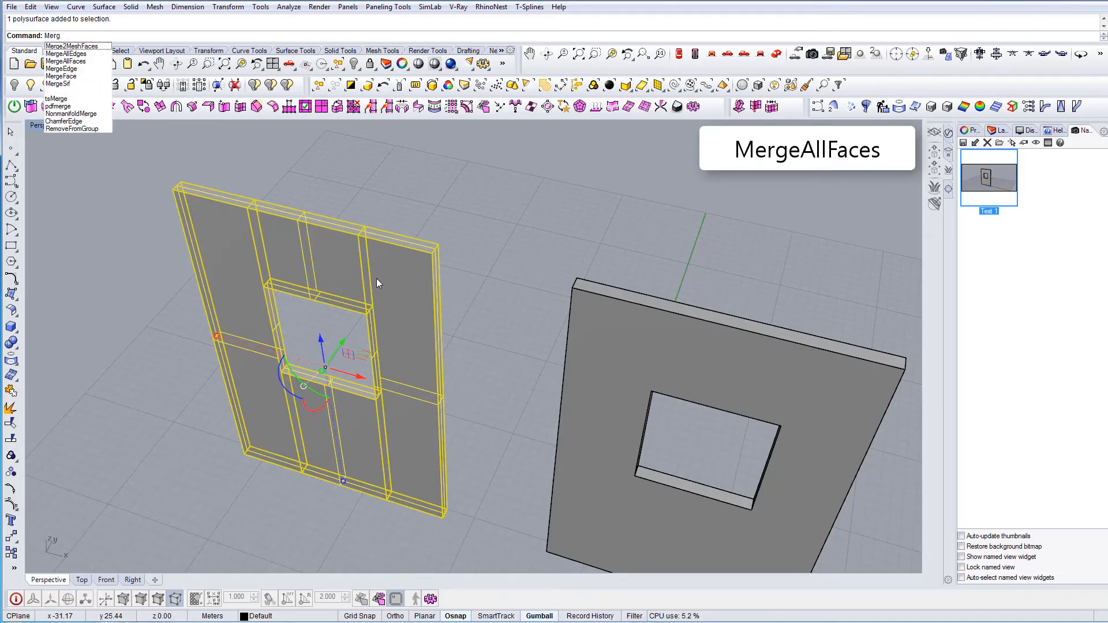
left_click(66, 61)
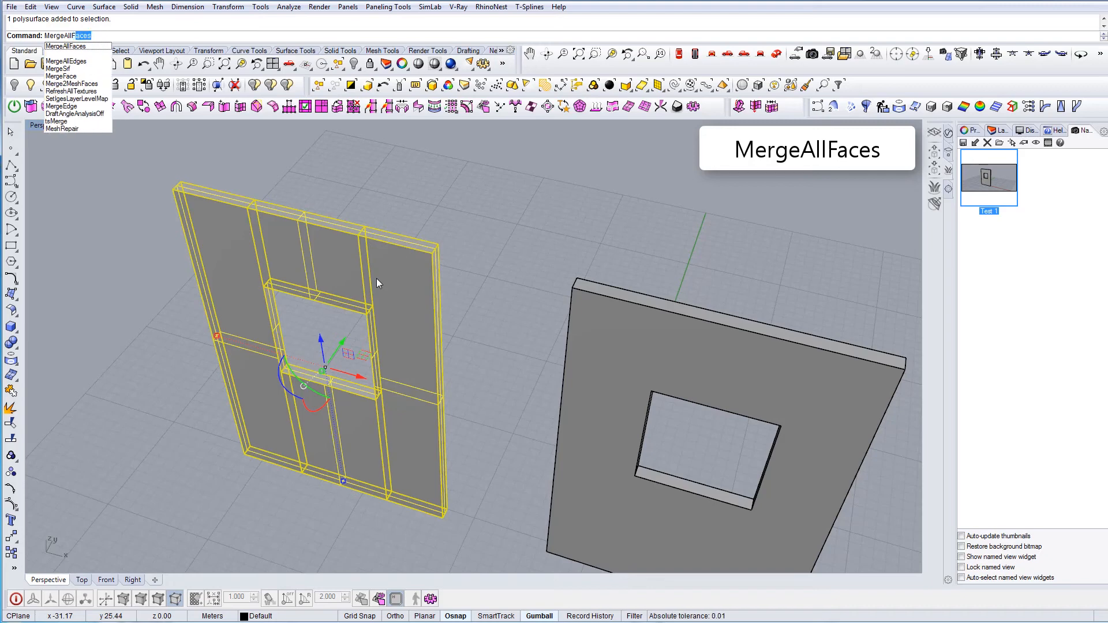